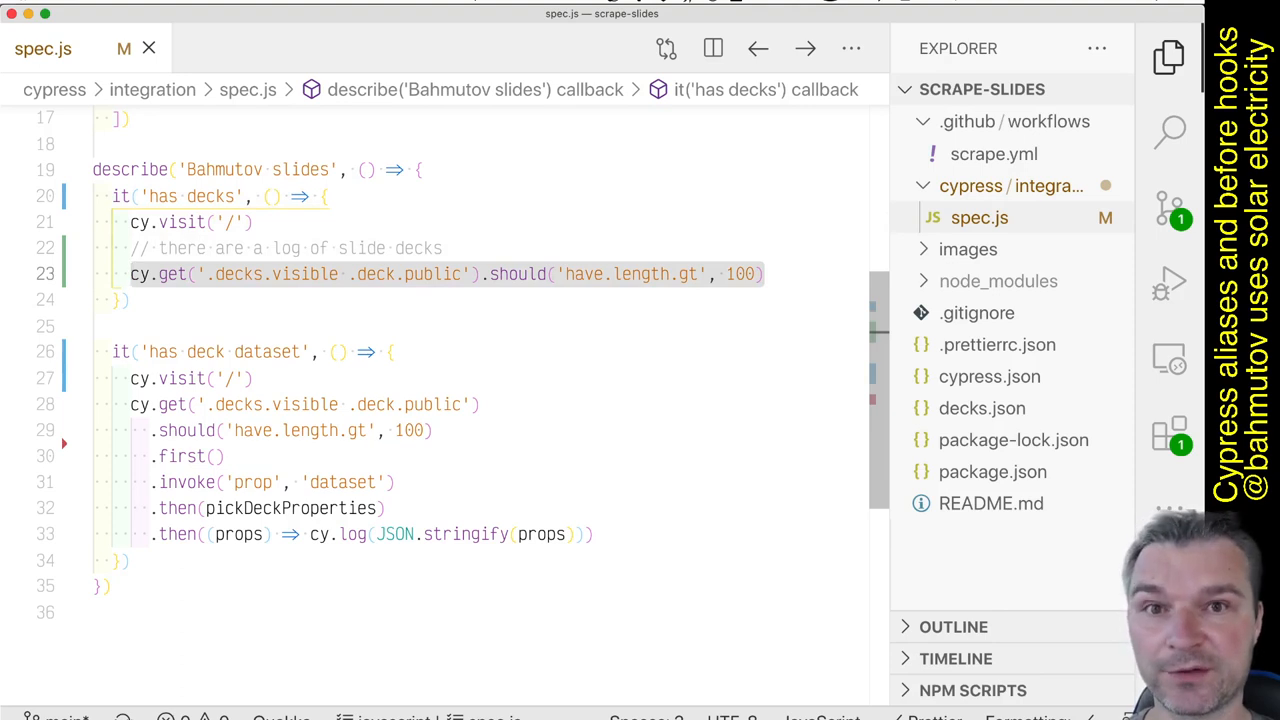
Review both spec.js tests repeating cy.visit and the public deck query, then switch apps.
left_click(248, 379)
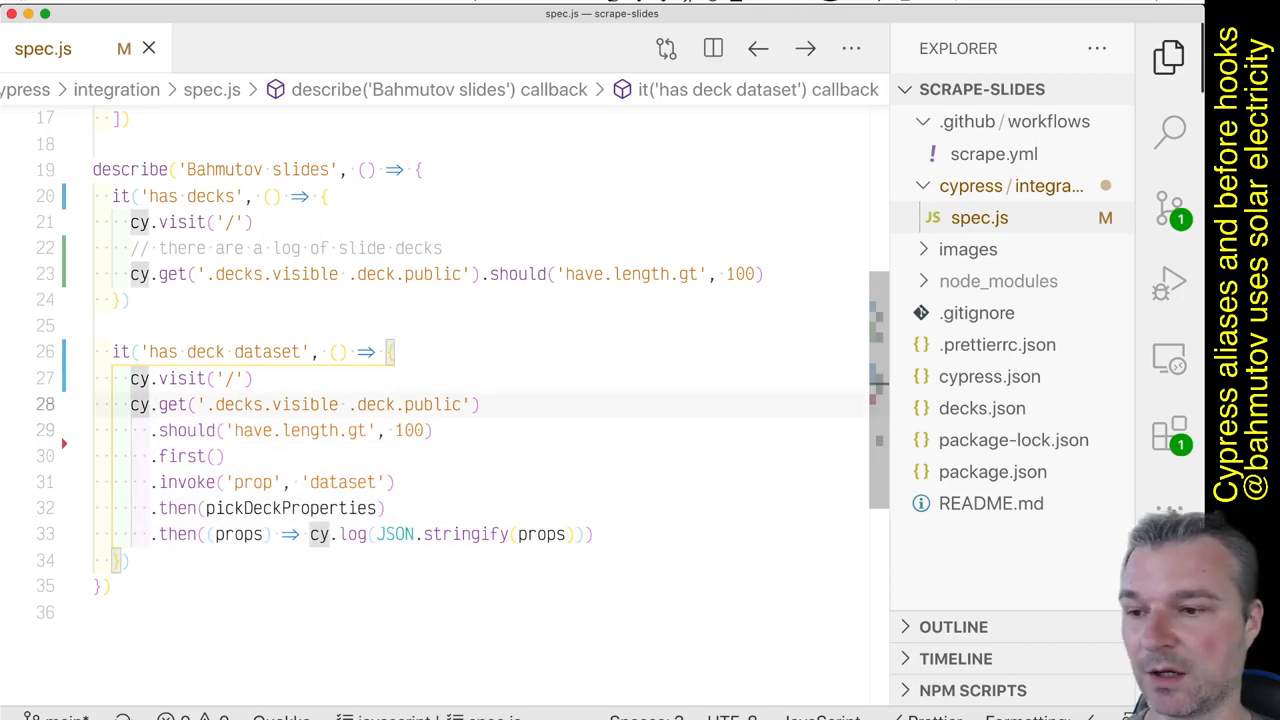
key("cmd+tab")
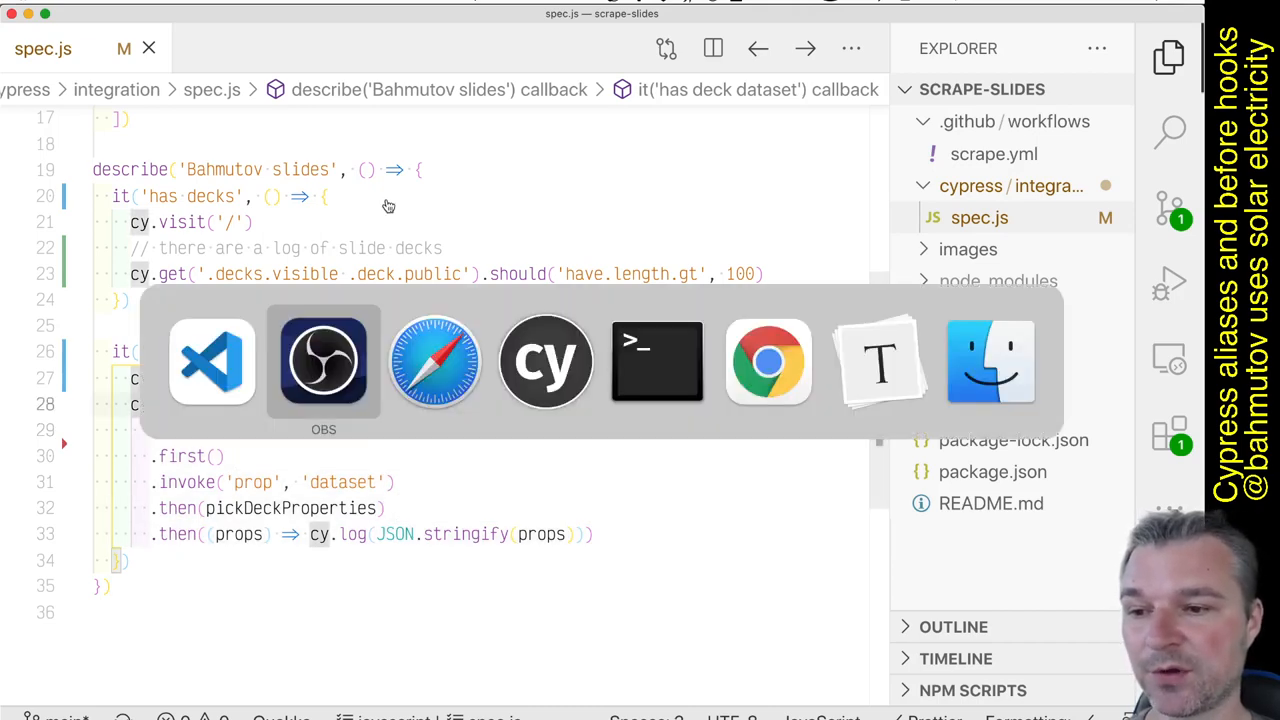
Bring up Cypress showing has decks and has deck dataset passing, scrolling the deck preview.
left_click(545, 362)
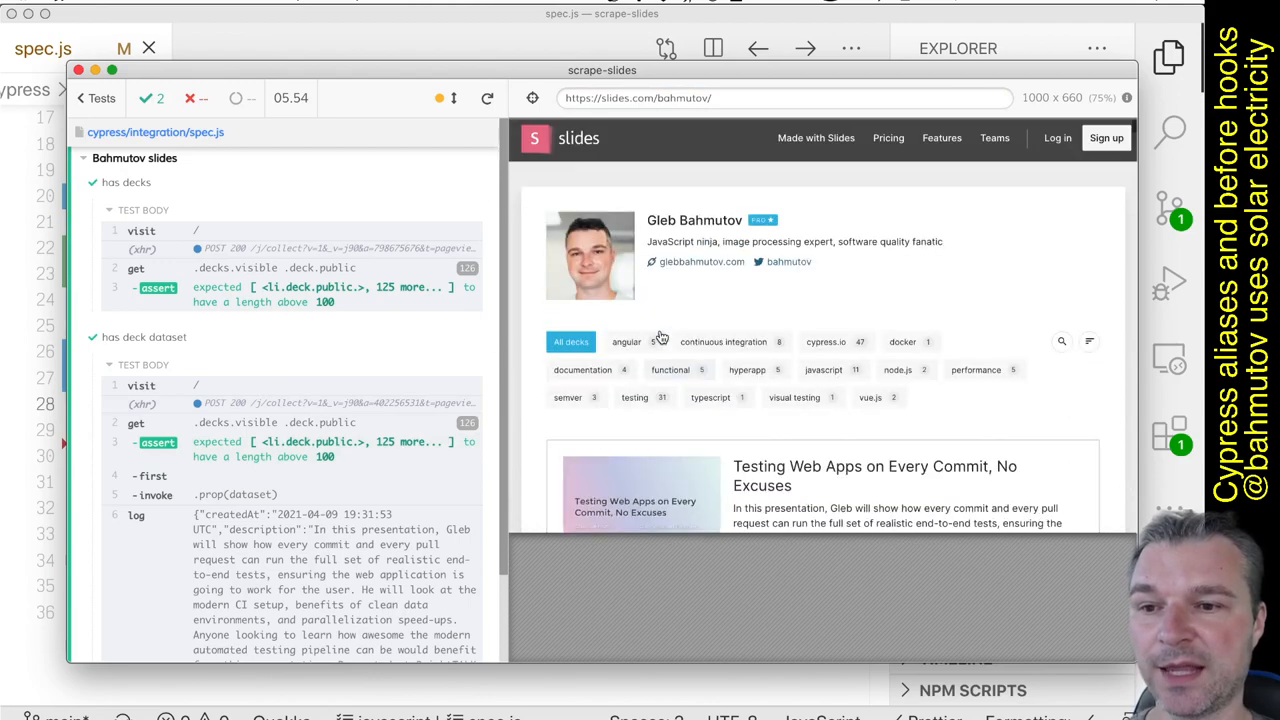
scroll("down", 3)
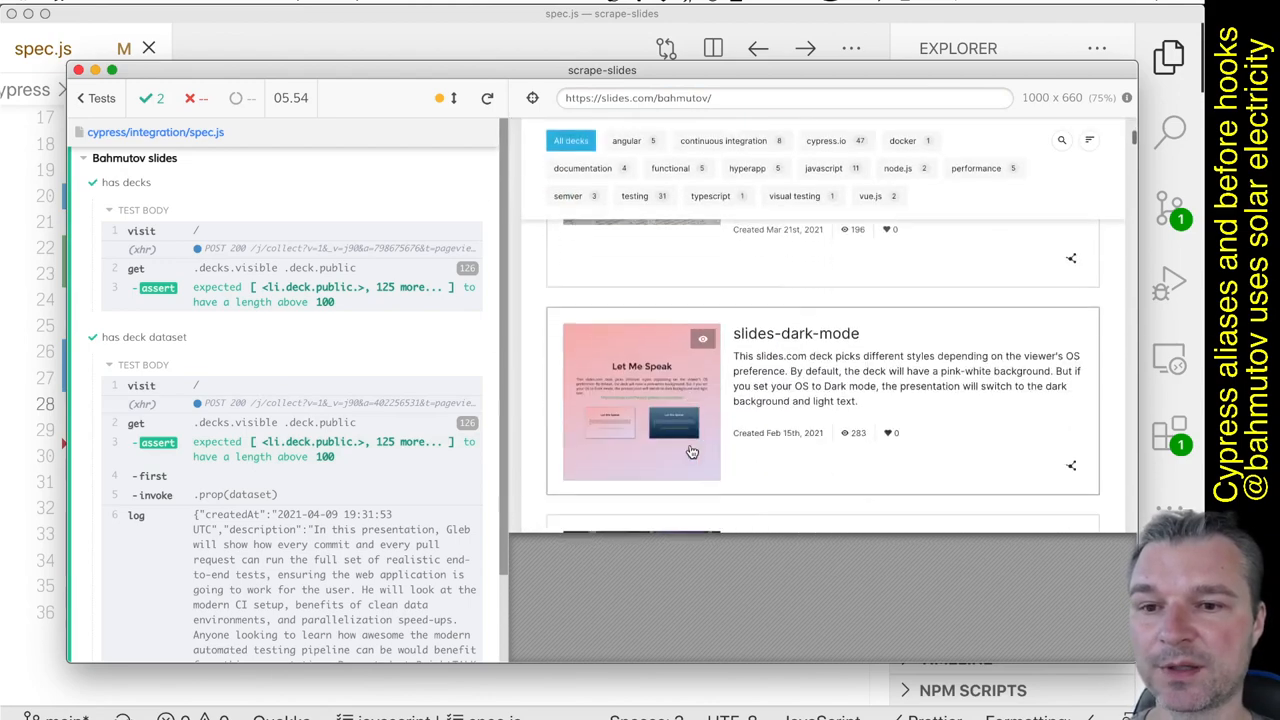
scroll("down", 3)
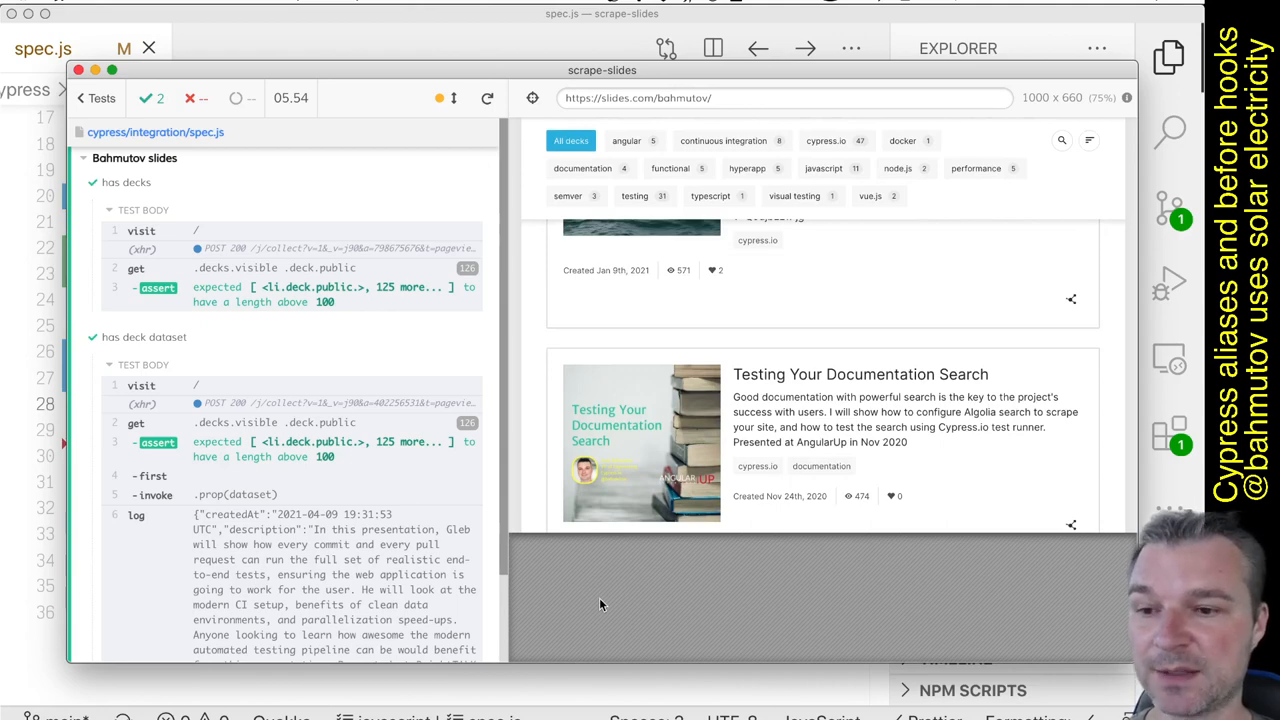
mouse_move(692, 578)
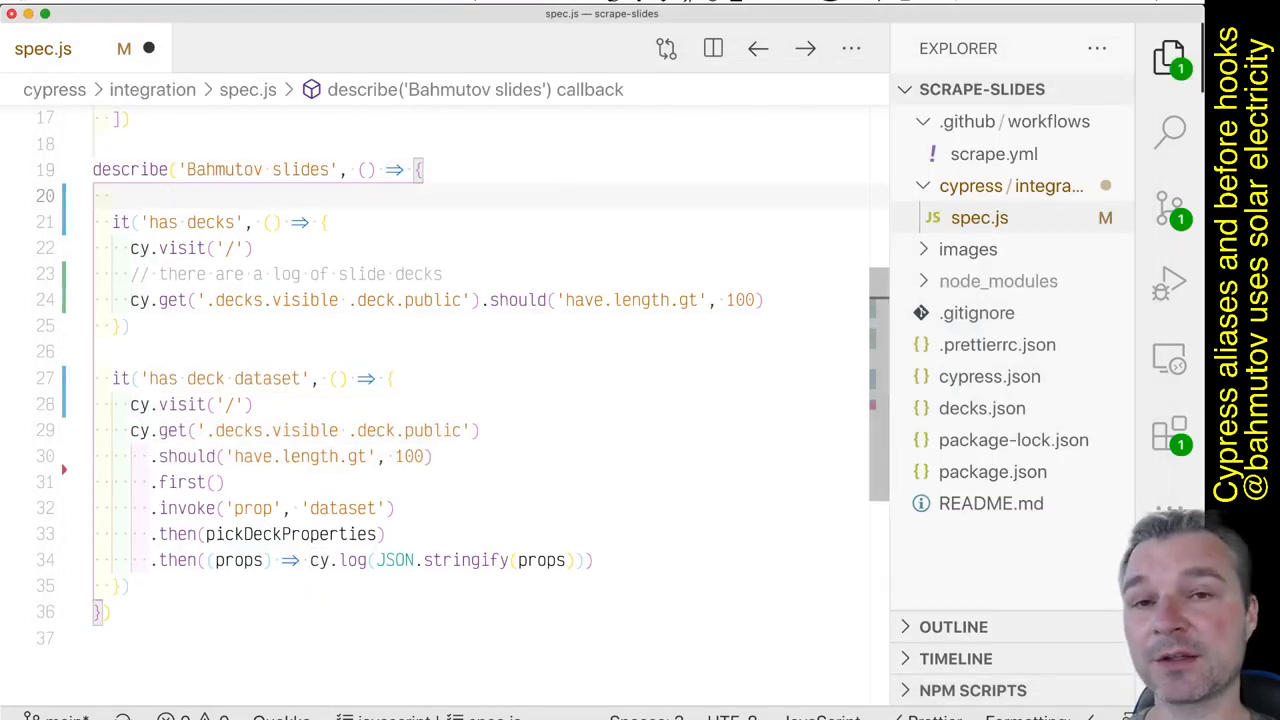
Add before(() => { cy.visit('/') }) to describe, replacing the first test's visit.
type("before(() => {")
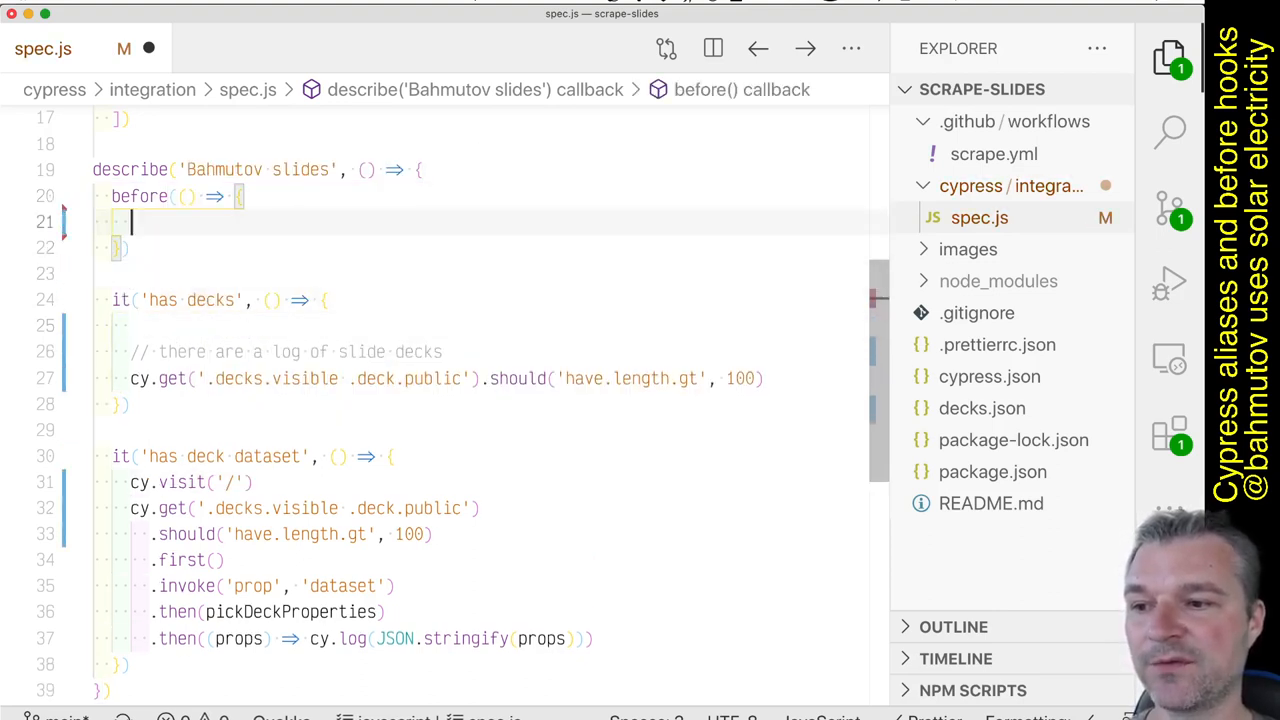
type("cy.visit('/')")
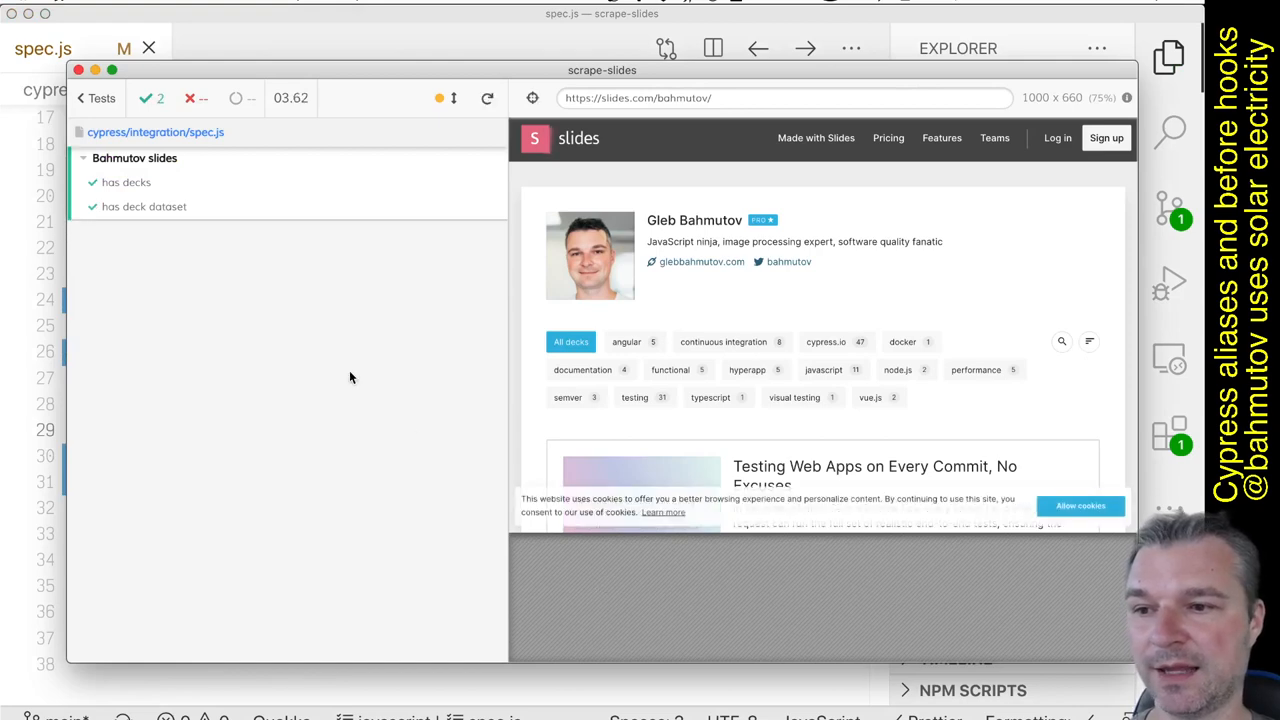
mouse_move(388, 347)
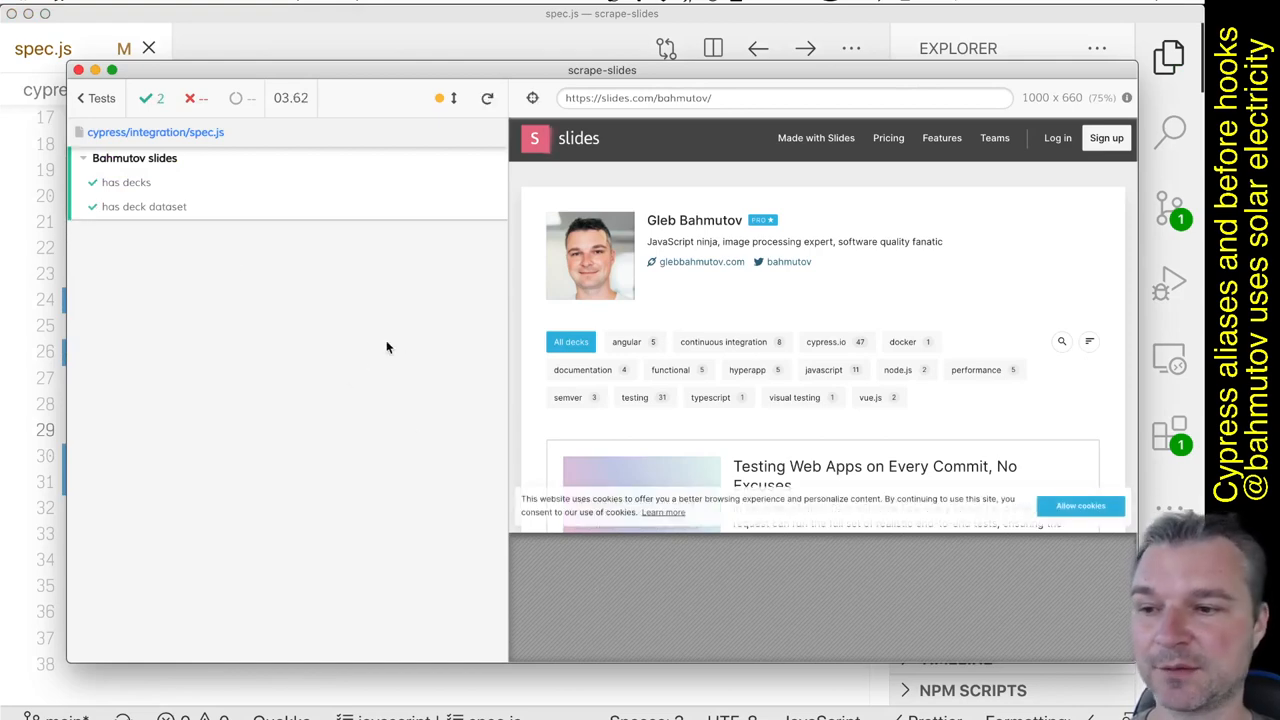
Confirm both tests still pass in Cypress with the single visit in before.
left_click(143, 207)
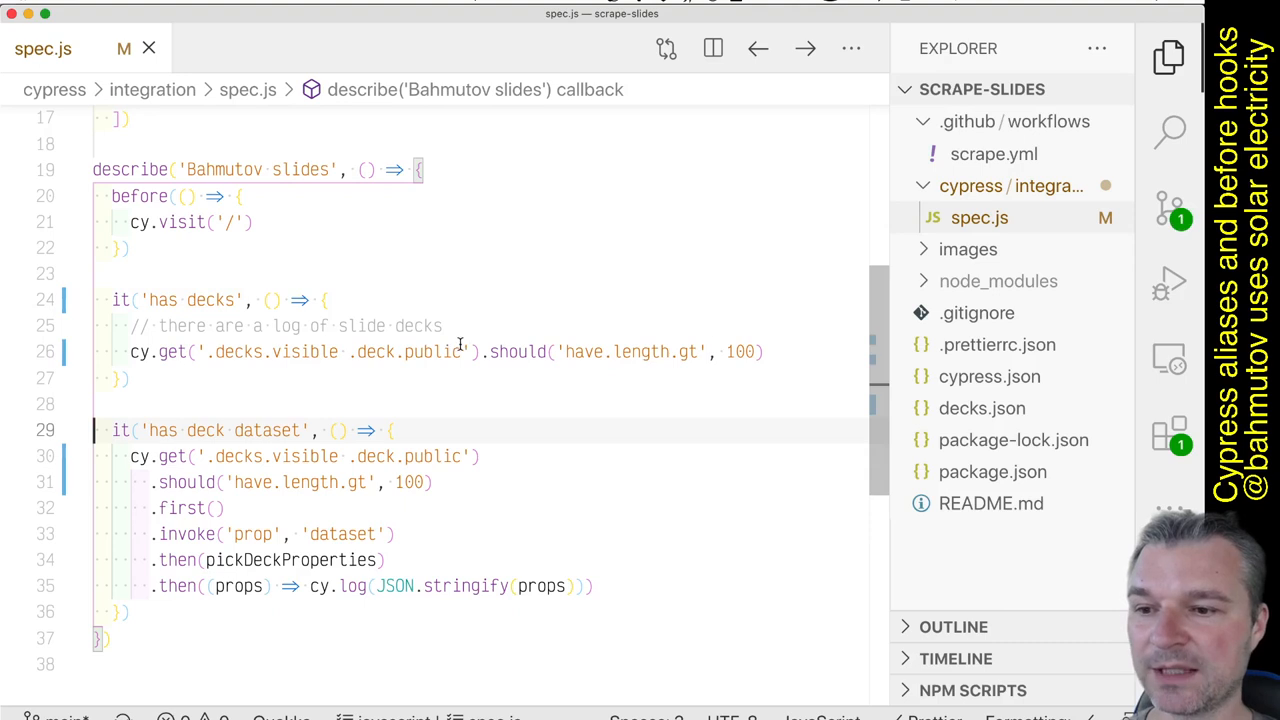
Add cy.get('.decks.visible .deck.public') below cy.visit('/') in the before hook.
left_click(478, 351)
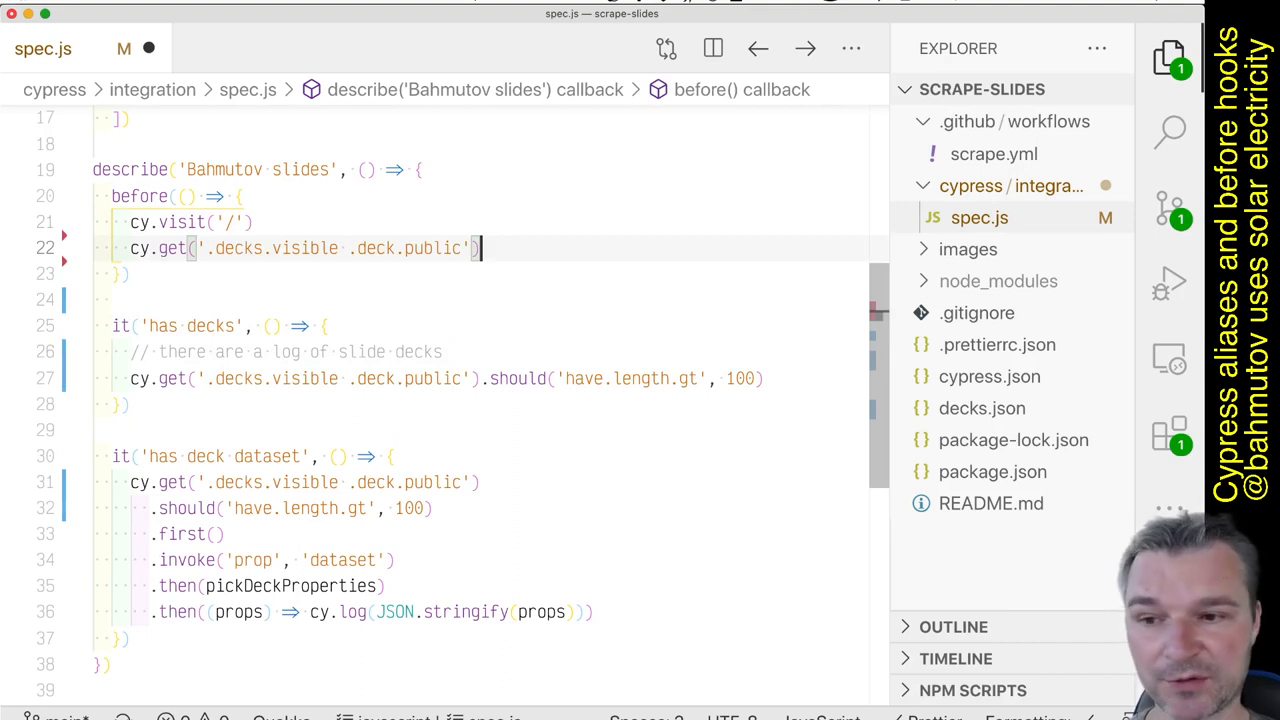
type(".as('decks")
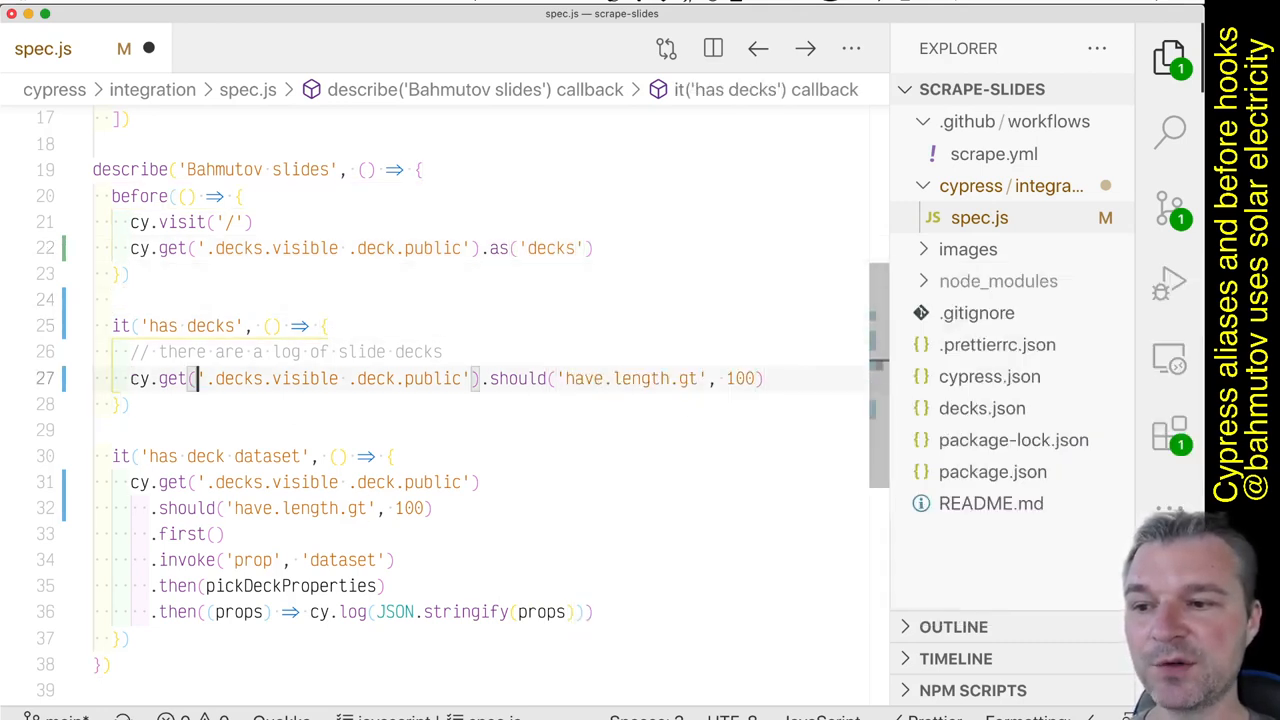
key("Backspace")
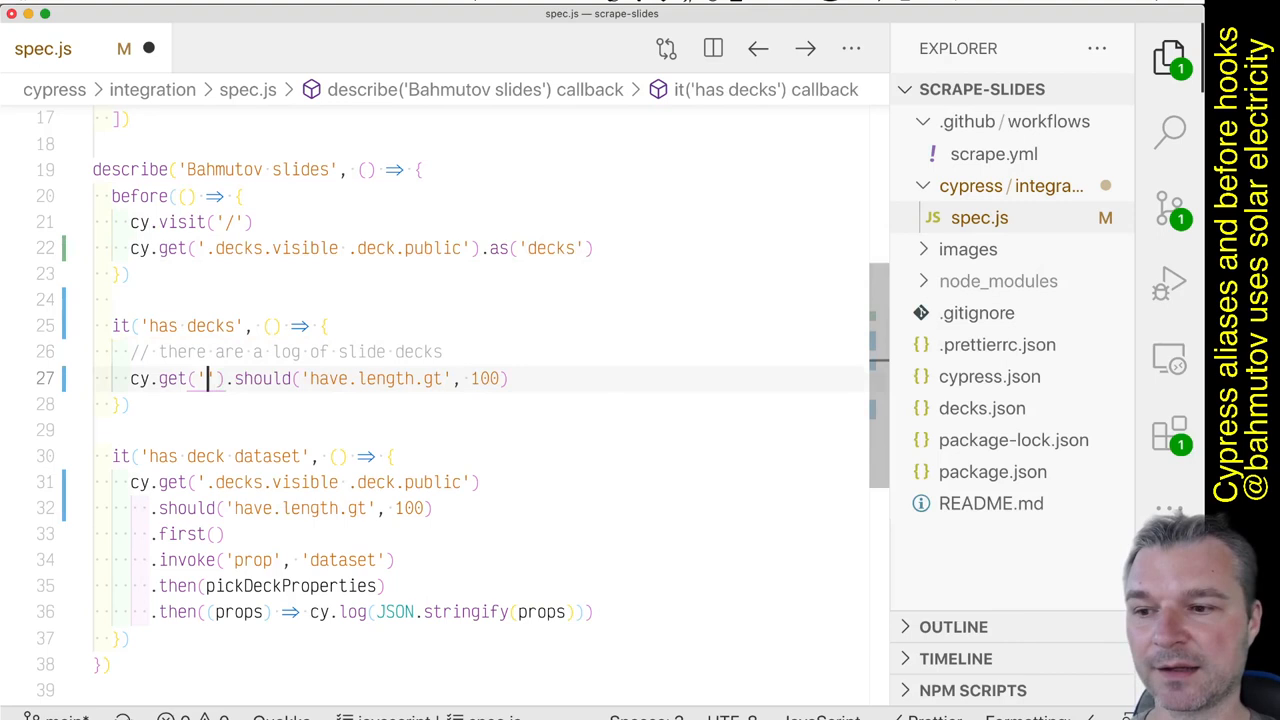
type("@decks")
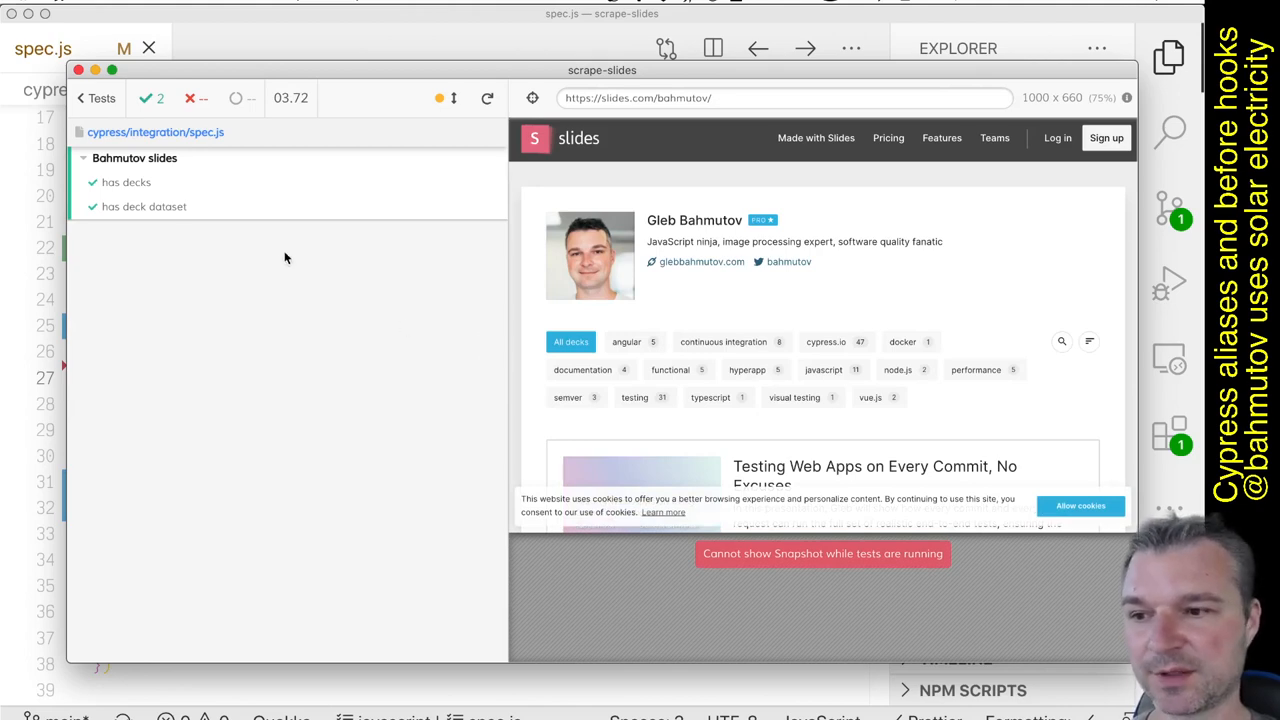
Expand has decks to show its Before All and Test Body commands passing.
left_click(126, 182)
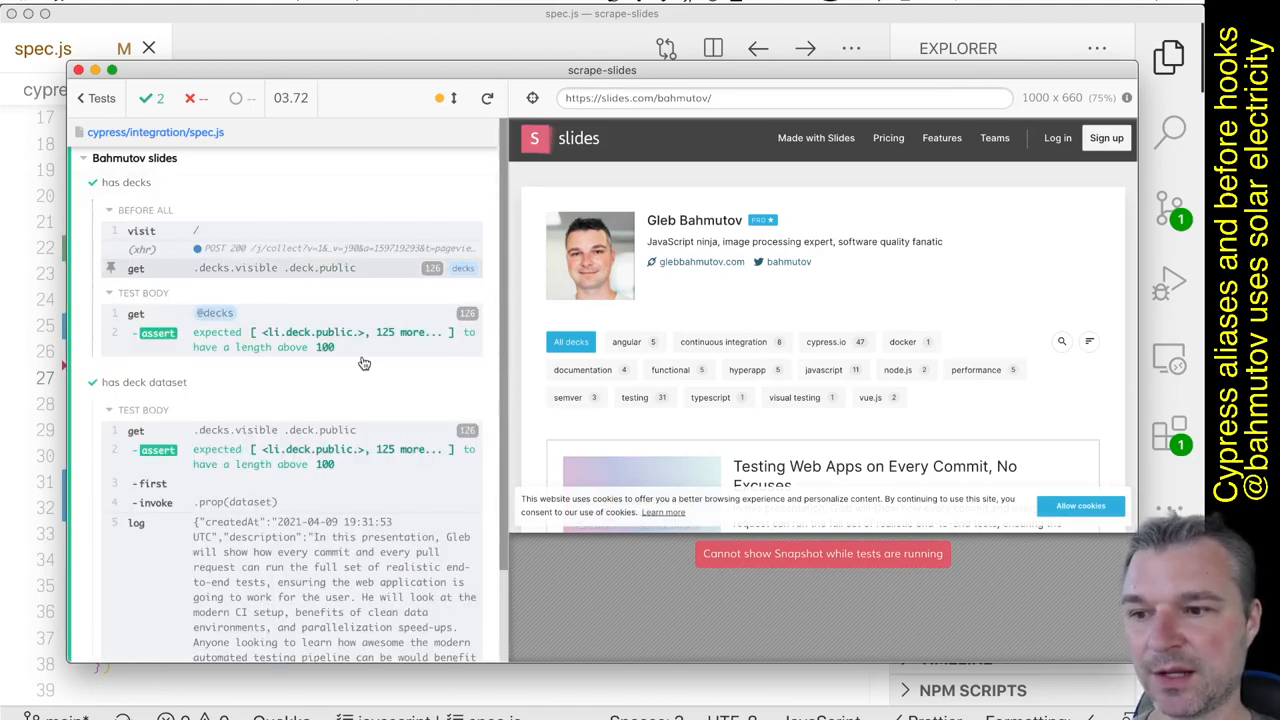
mouse_move(463, 268)
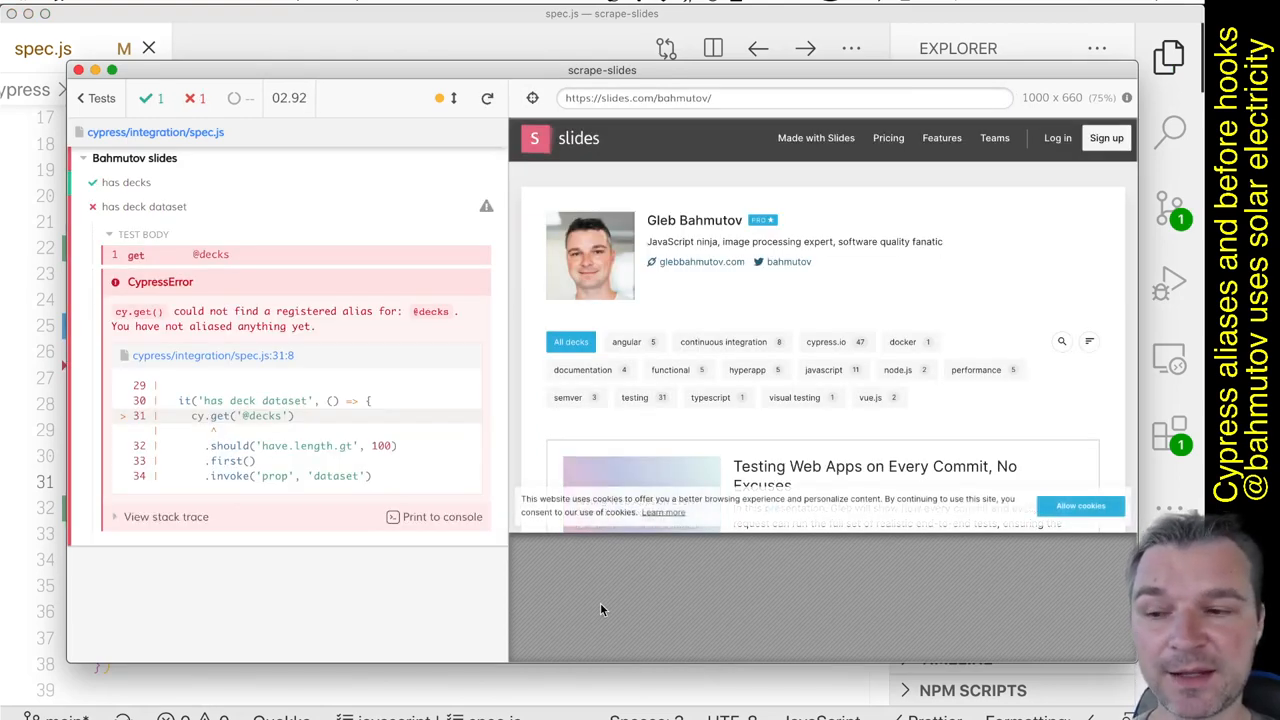
mouse_move(360, 330)
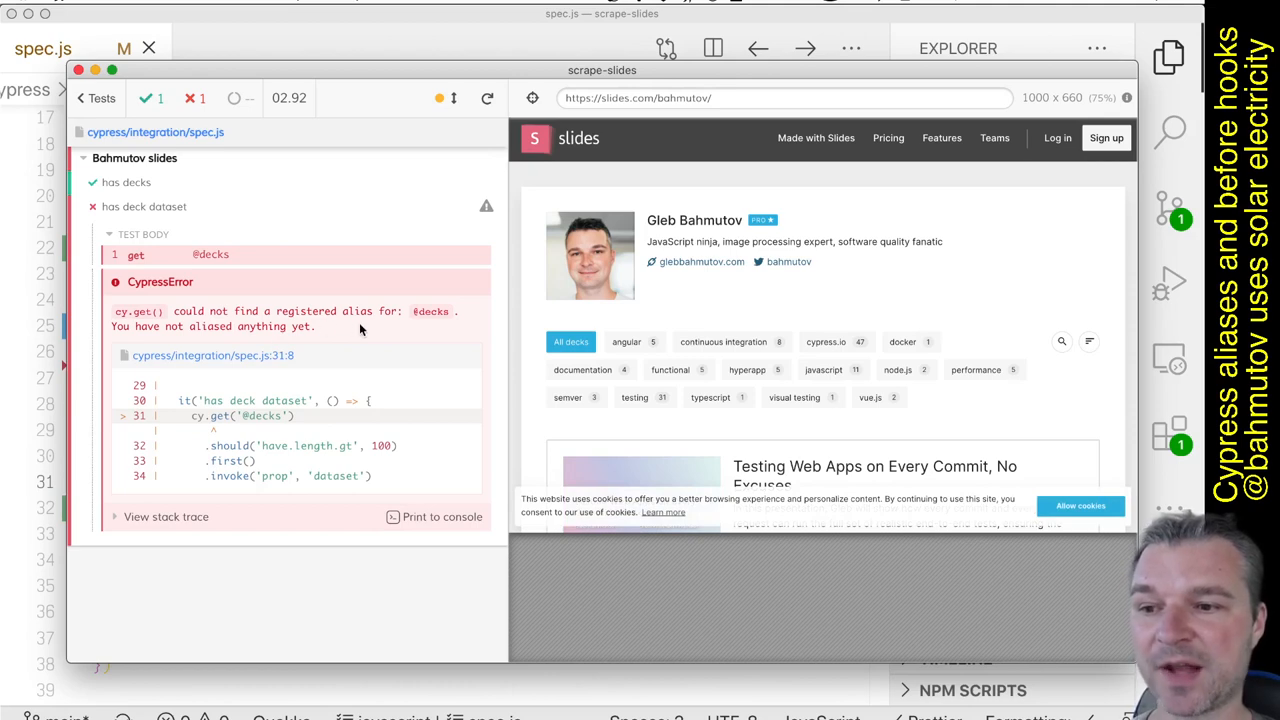
mouse_move(412, 330)
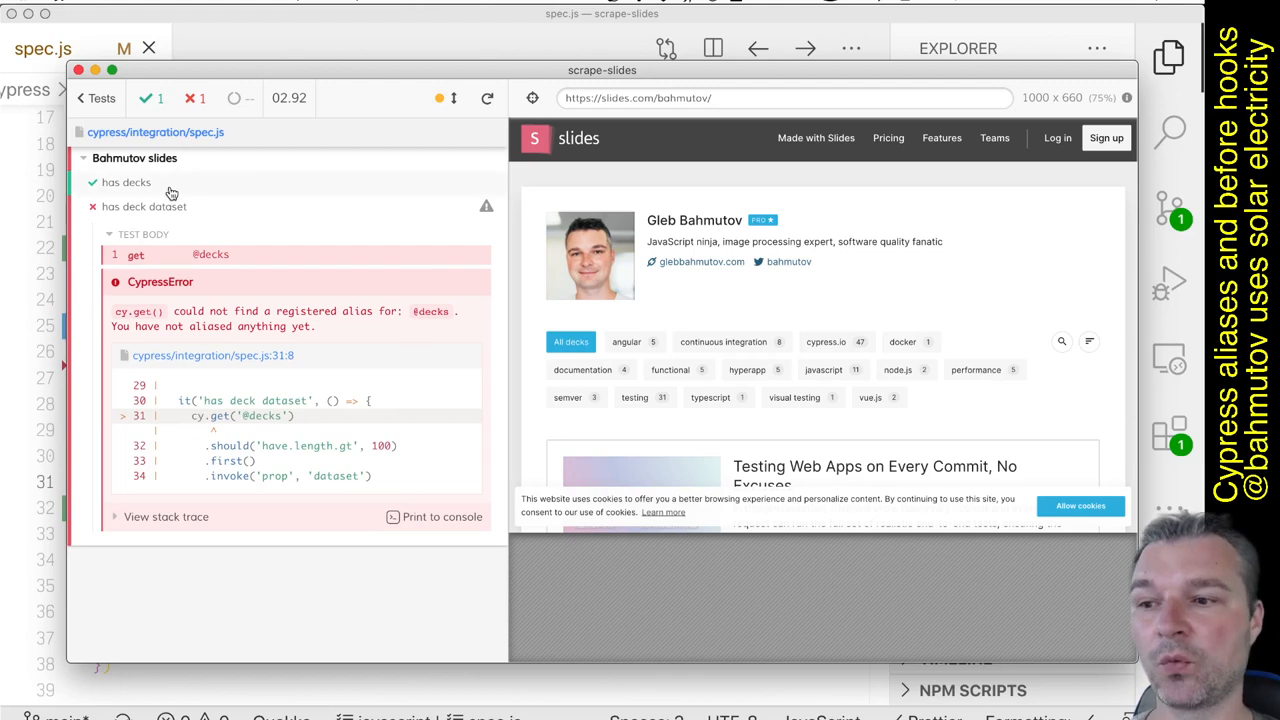
Read has deck dataset's missing-alias CypressError, then expand the passing has decks test.
left_click(126, 183)
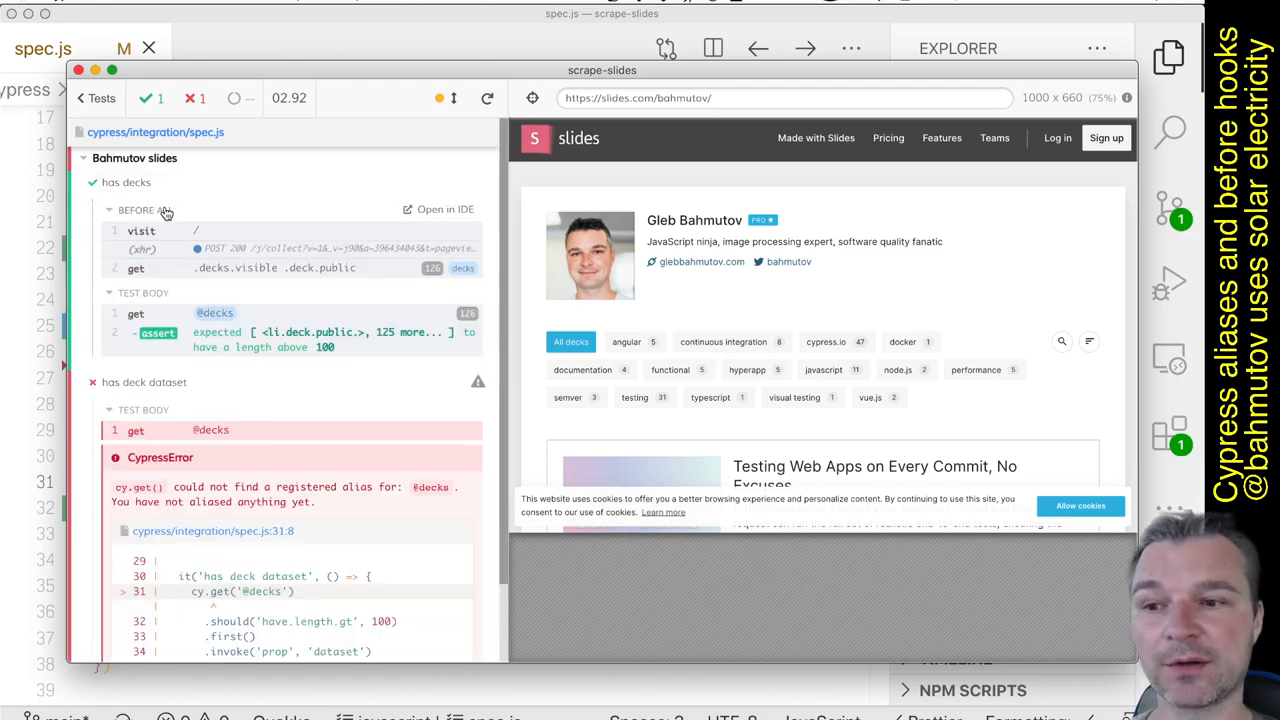
mouse_move(459, 272)
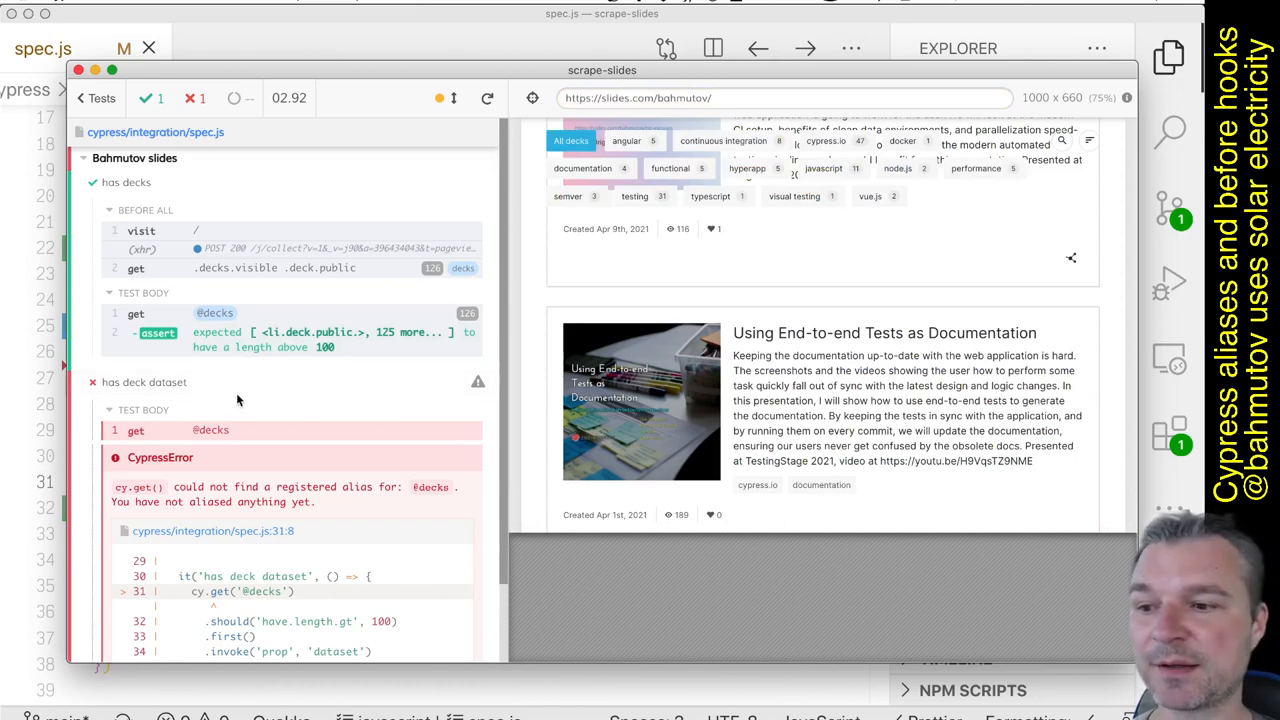
mouse_move(825, 341)
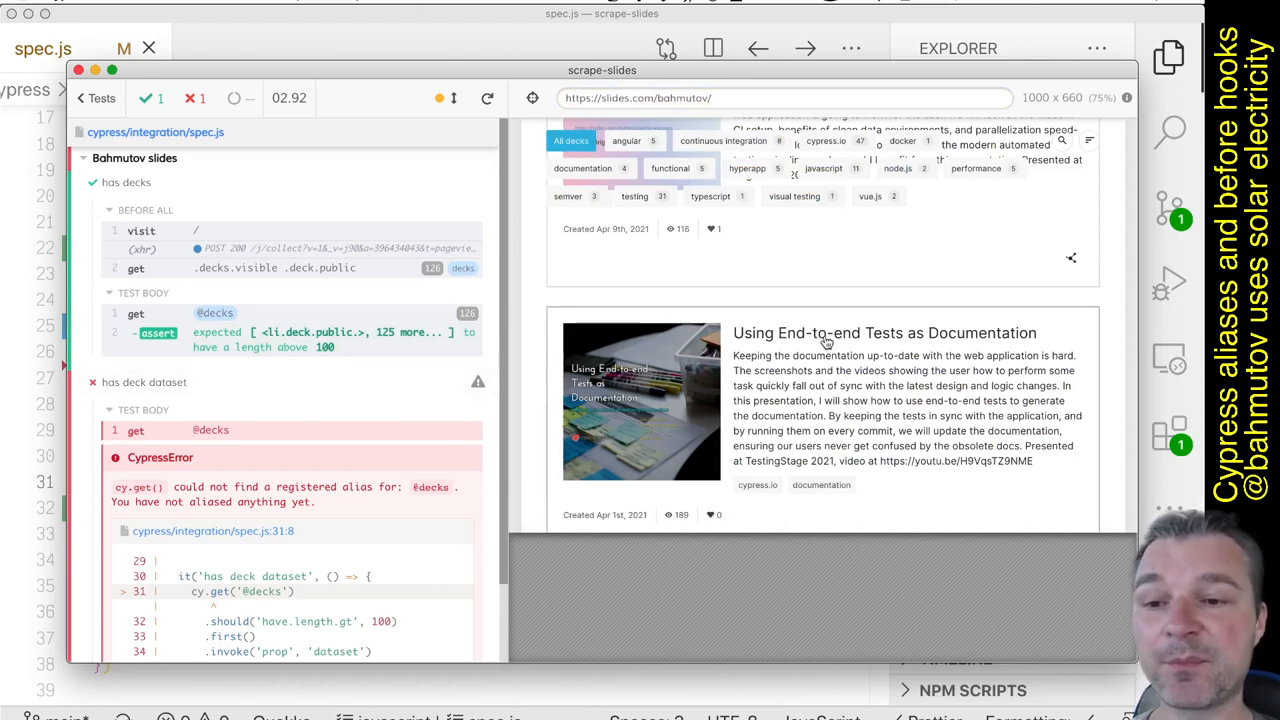
mouse_move(664, 606)
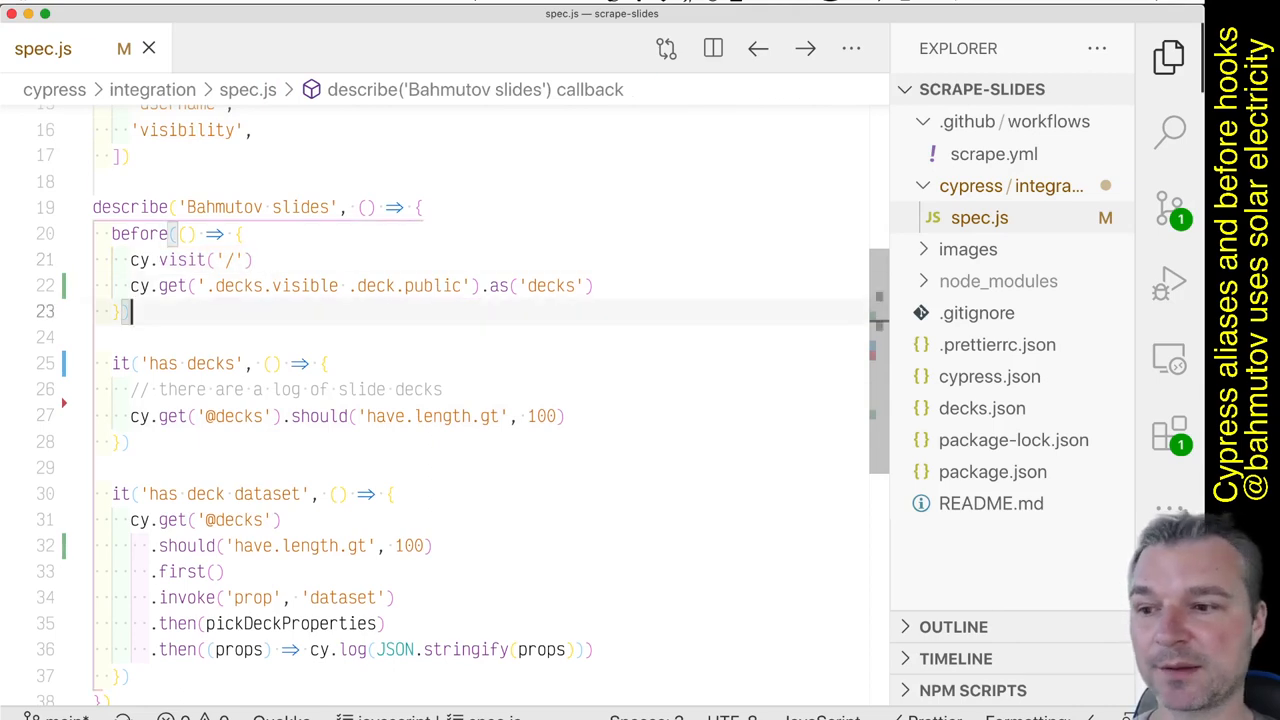
Add a beforeEach hook running cy.get(...).as('decks') after the before hook.
type("befor")
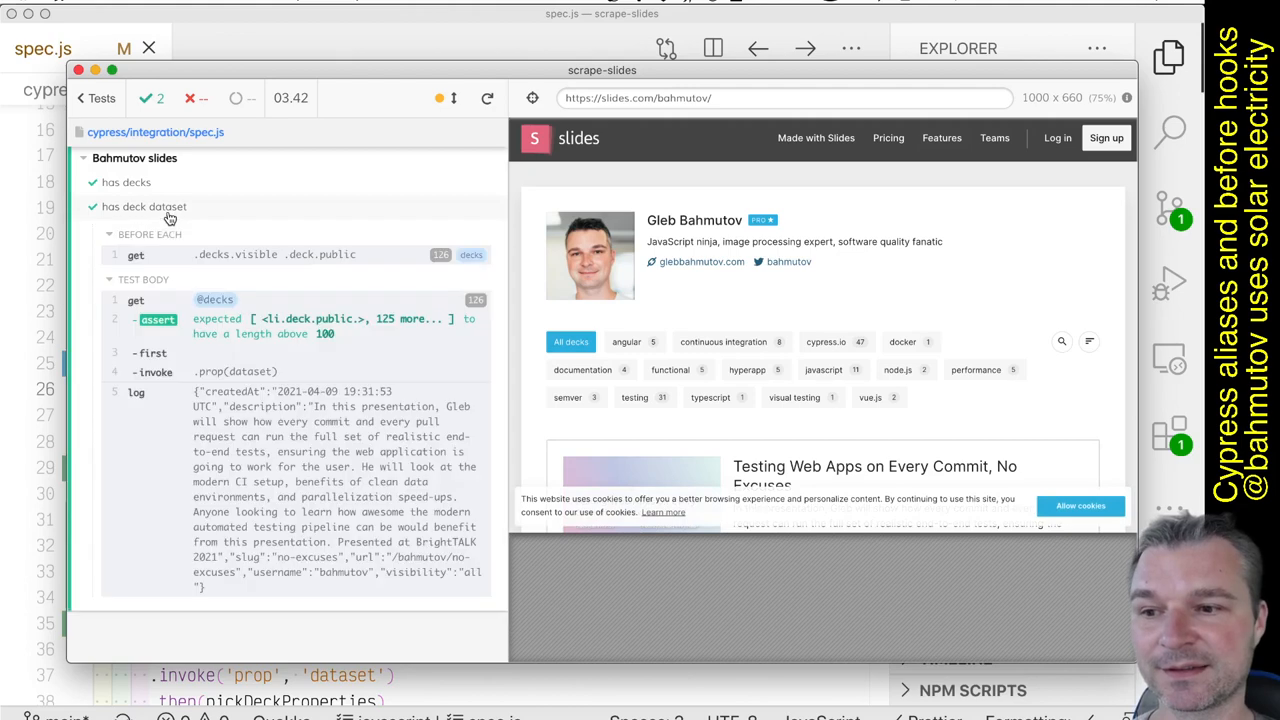
mouse_move(472, 258)
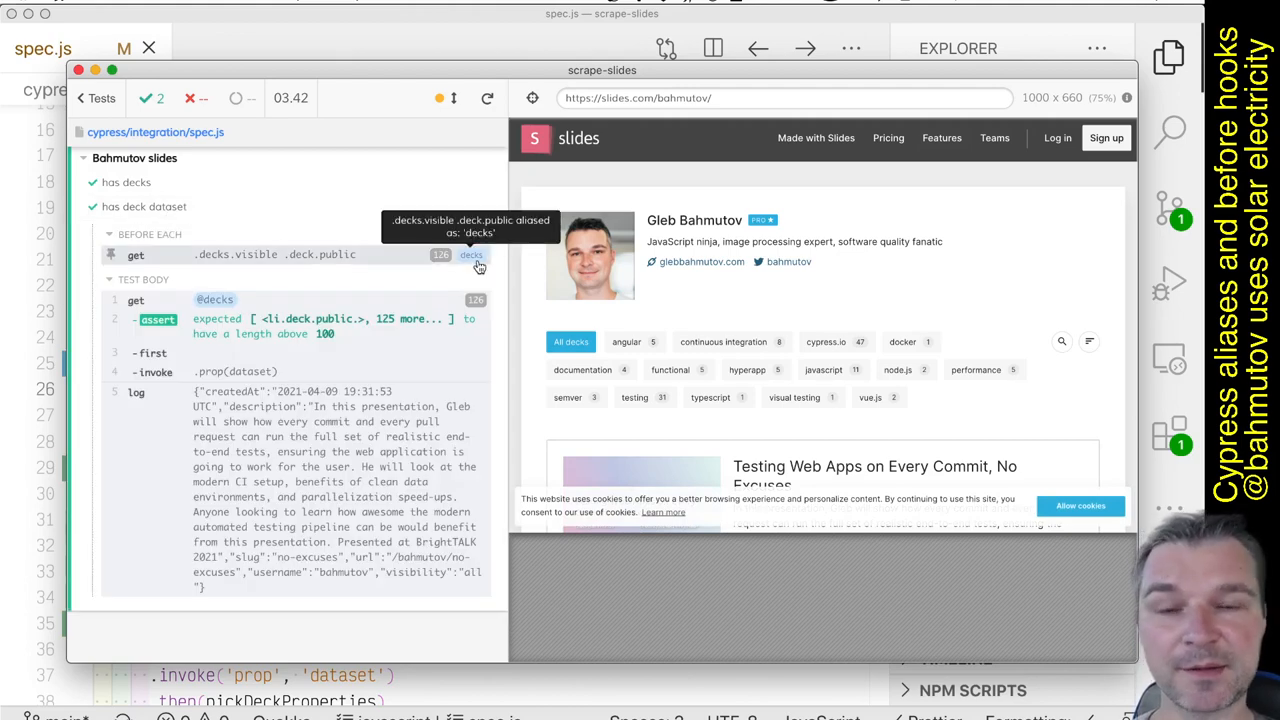